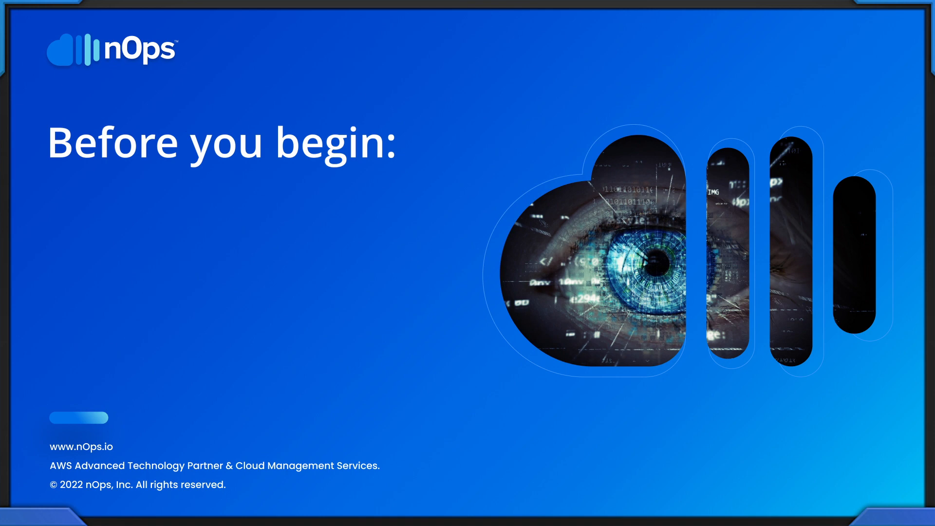
Sign in to nOps with the entered email and password.
left_click(343, 301)
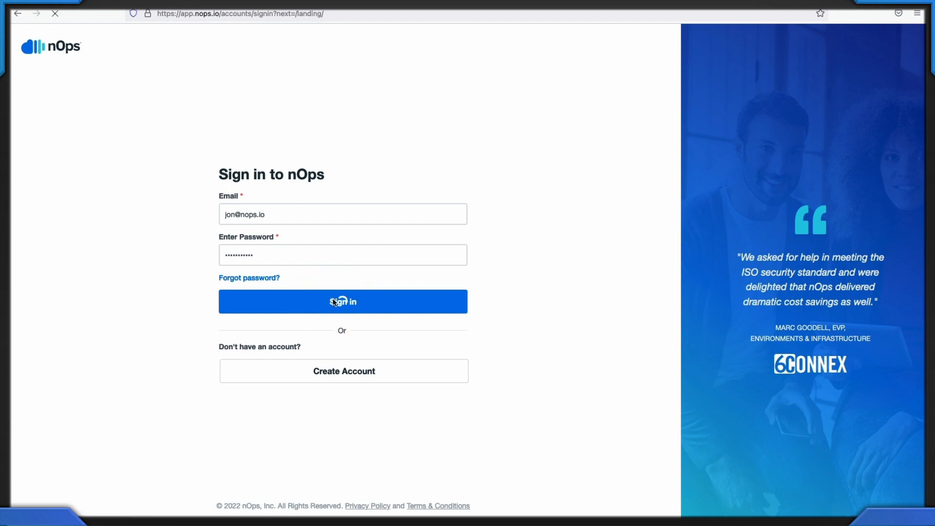
Reach the Cloud Account Type page offering AWS or Azure.
left_click(343, 301)
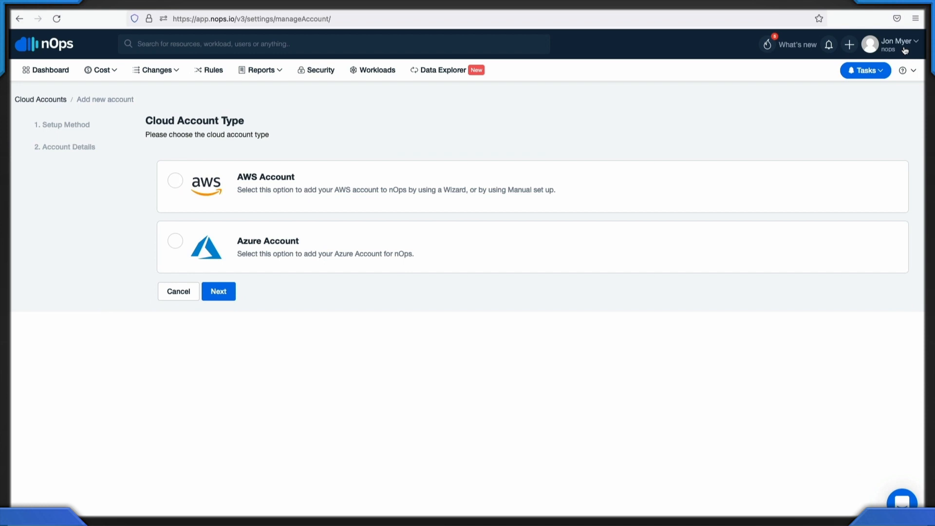
mouse_move(902, 50)
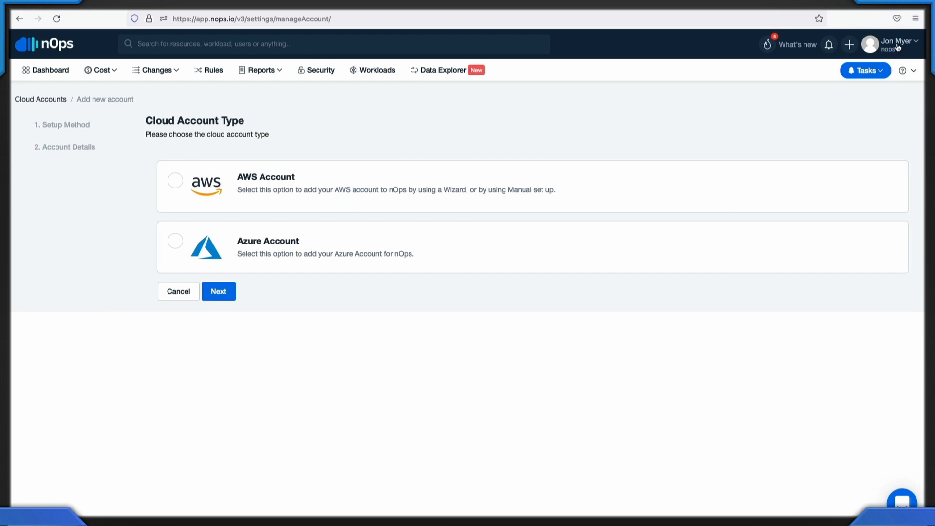
From Organization Settings, begin adding a new cloud account in the Set Up nOps wizard.
left_click(893, 42)
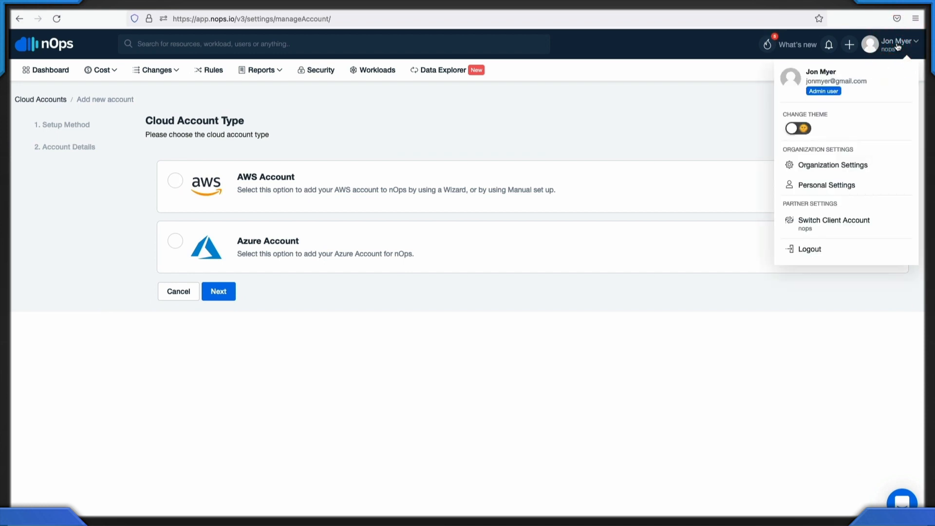
mouse_move(832, 165)
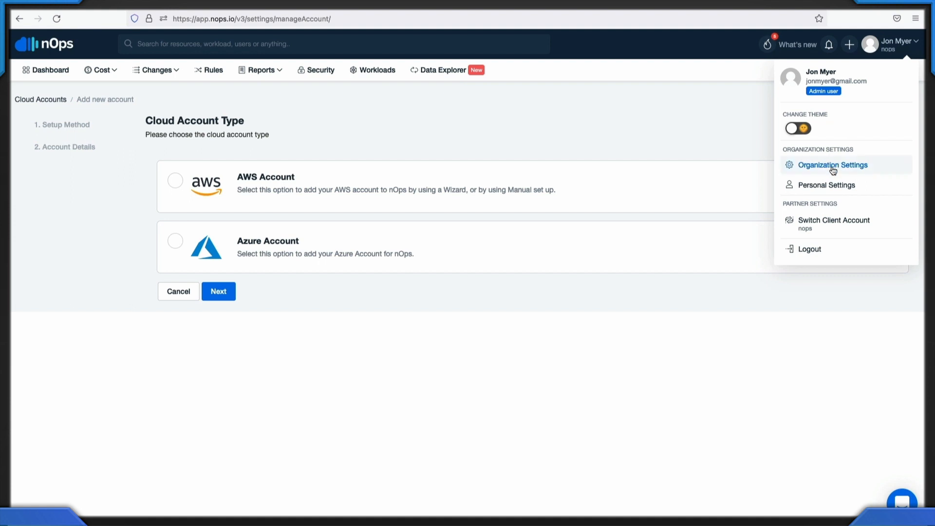
left_click(833, 164)
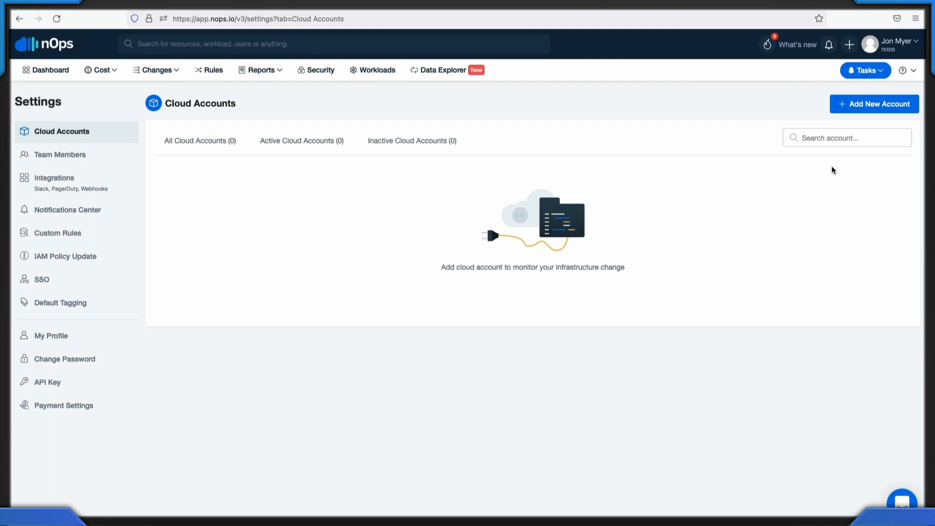
mouse_move(837, 163)
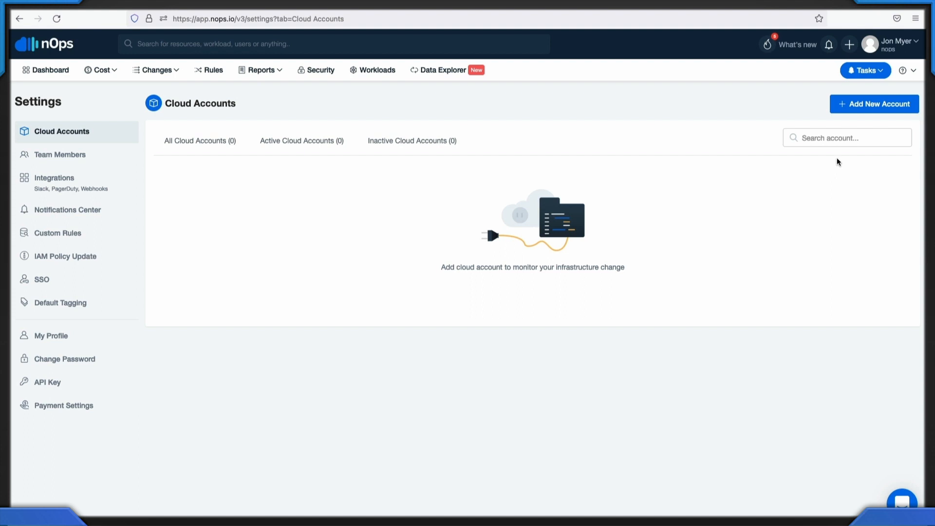
left_click(874, 104)
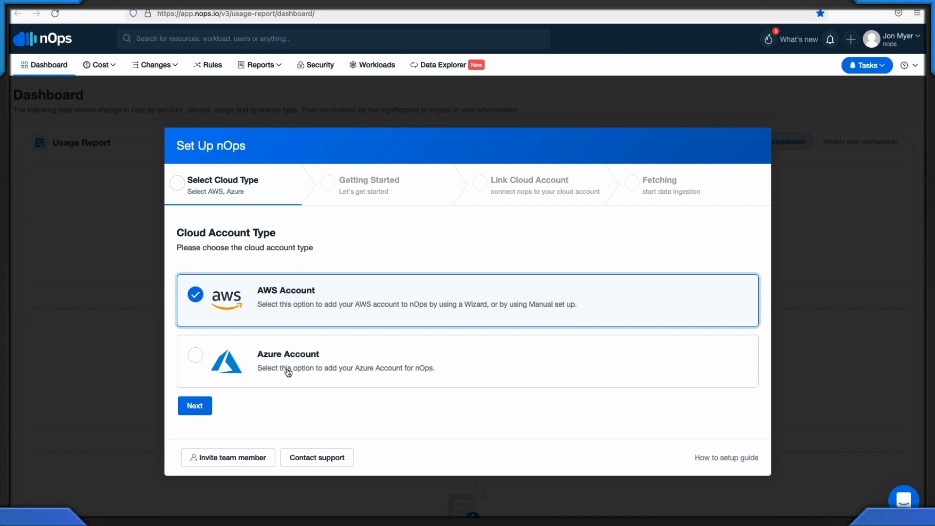
Confirm 'Yes, I have access' and choose nOps Wizard Setup as the linking method.
left_click(194, 405)
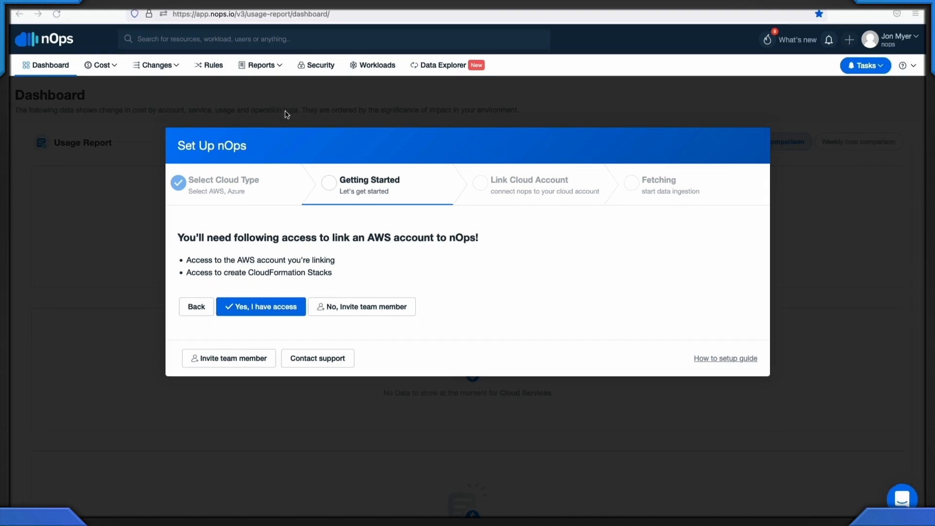
left_click(361, 307)
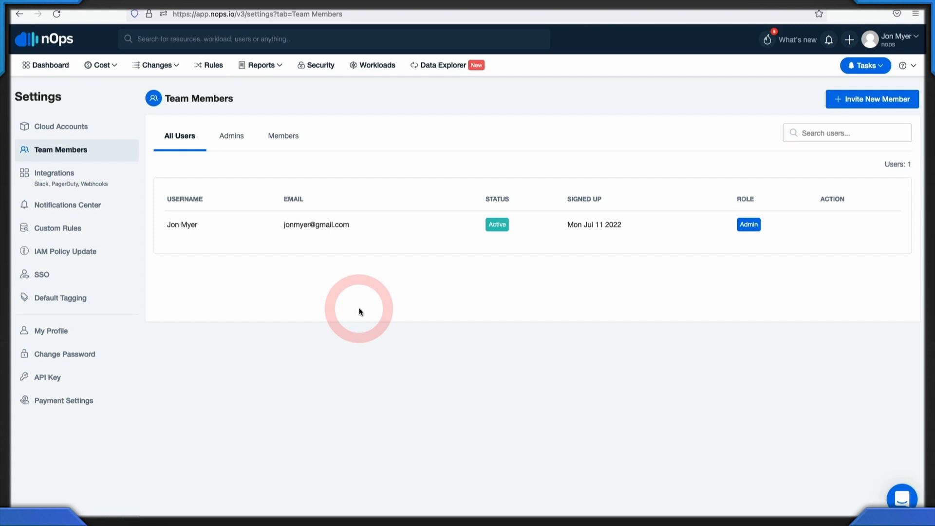
left_click(359, 311)
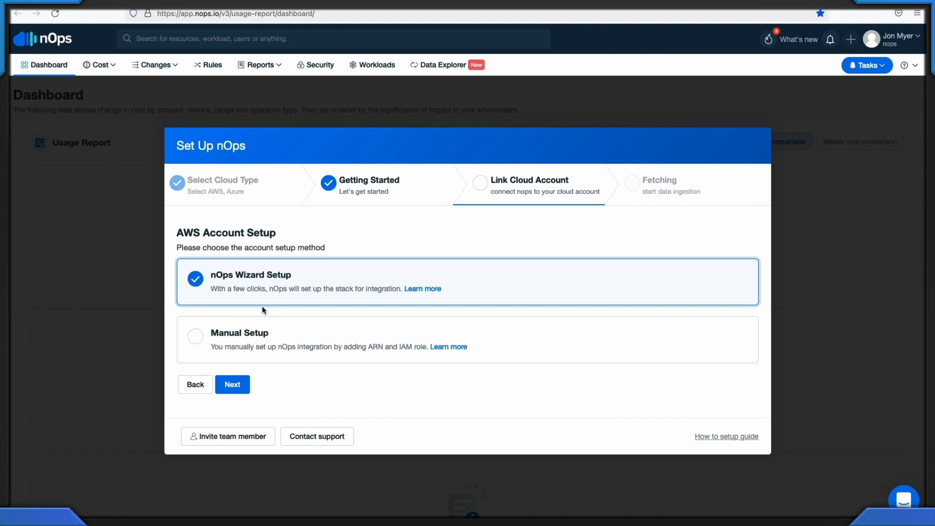
Name the AWS account nOps-demo-account-setup, provide the S3 bucket name, and submit Setup Account.
left_click(231, 384)
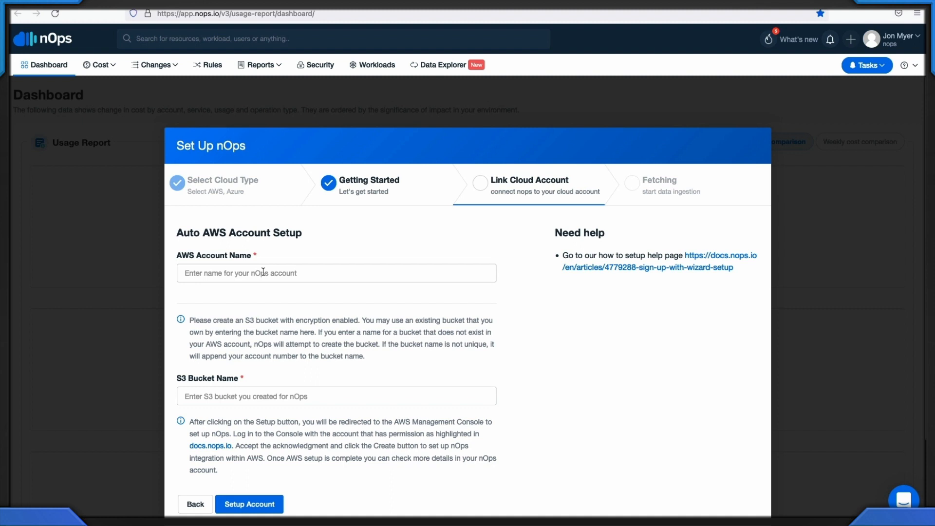
left_click(336, 273)
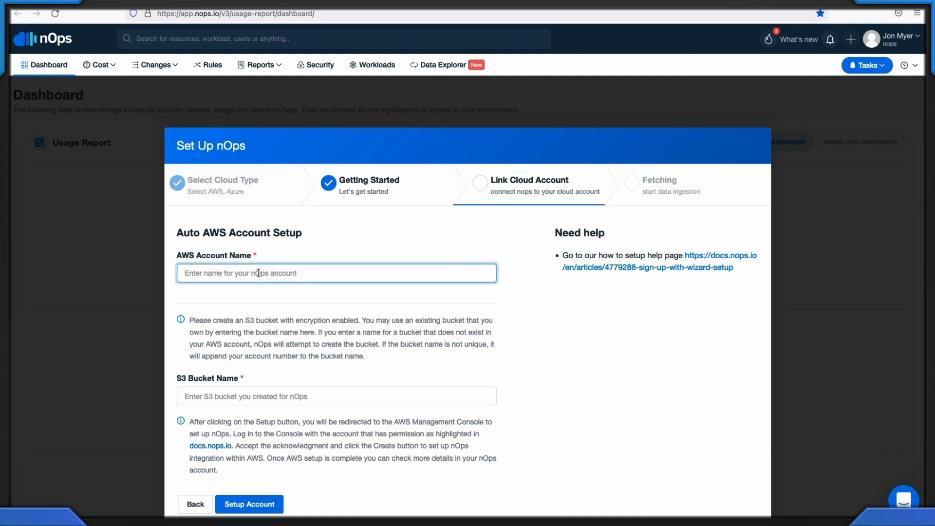
type("nOps-demo-account-setup")
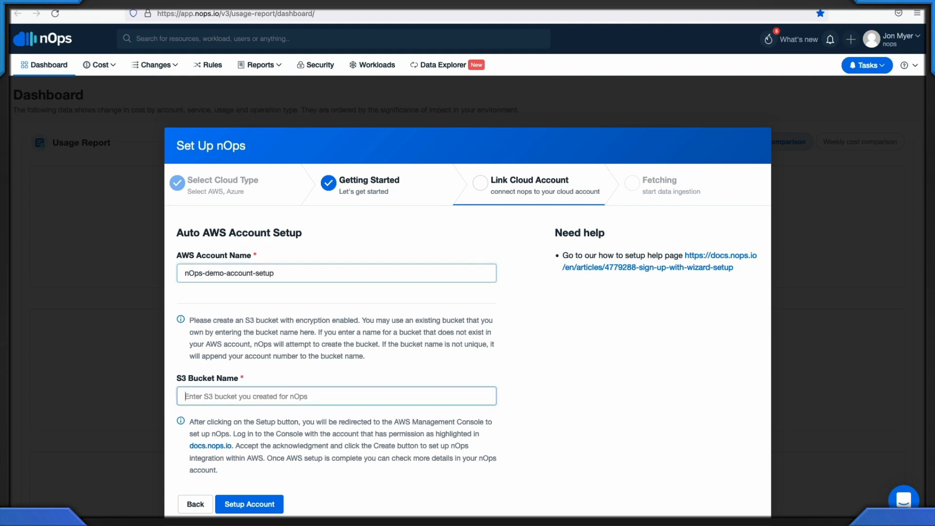
type("n")
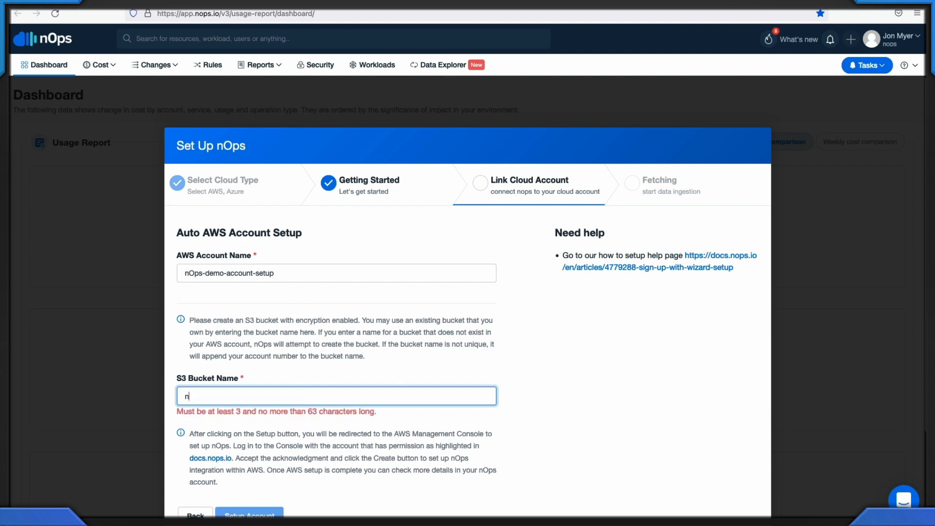
type("ops-jmyer-demo")
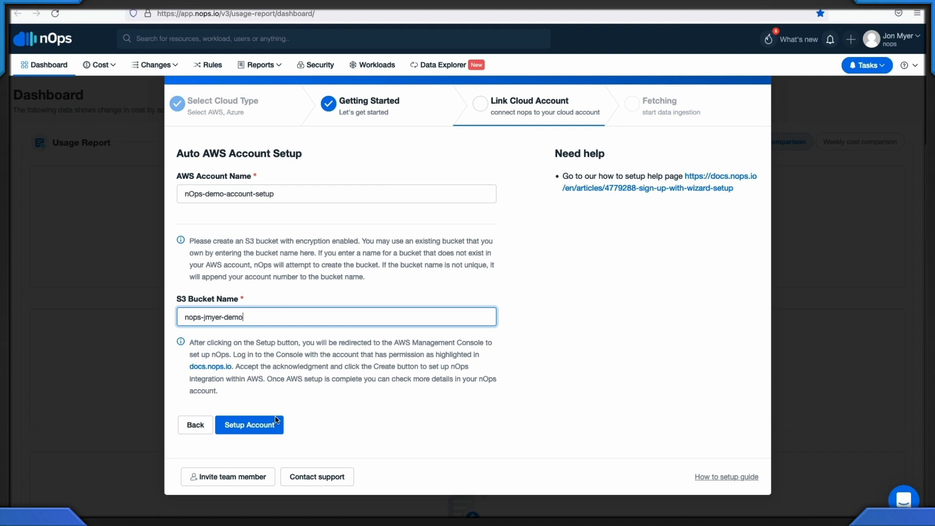
left_click(249, 425)
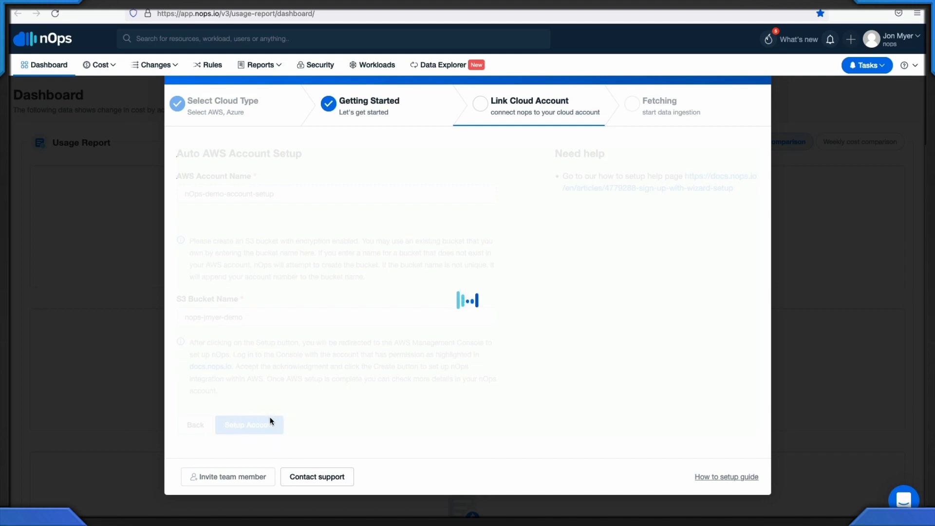
Land on the CloudFormation Quick create stack page with nOps integration parameters prefilled.
left_click(249, 424)
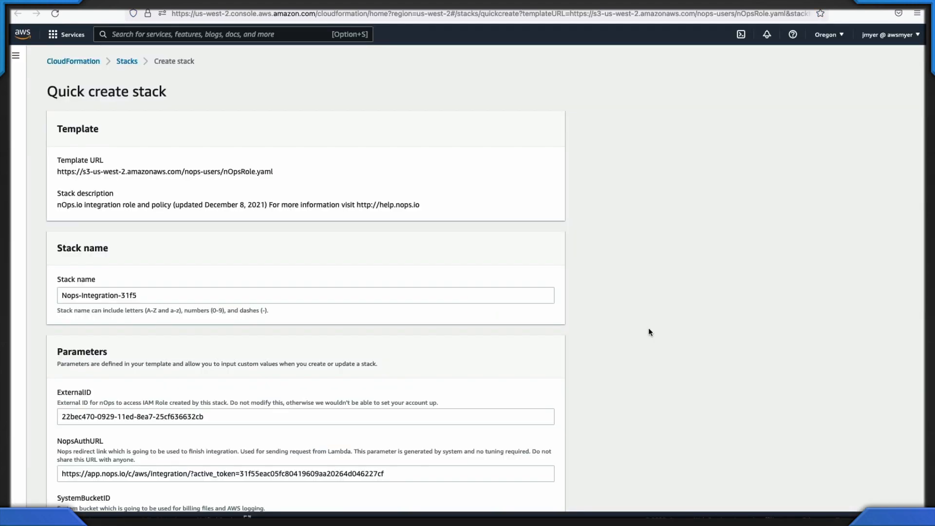
mouse_move(630, 332)
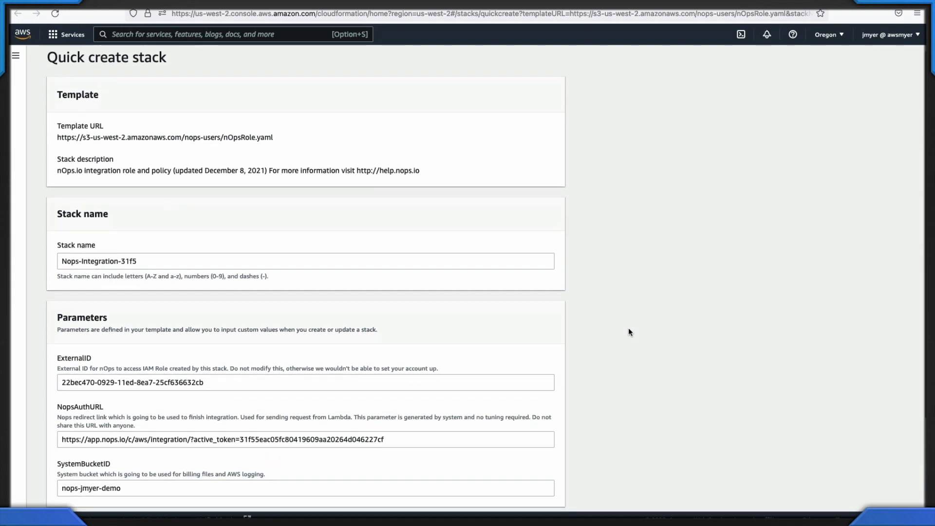
Acknowledge IAM resource creation, create the nOps integration stack, and dismiss the linked-successfully message.
scroll("down", 3)
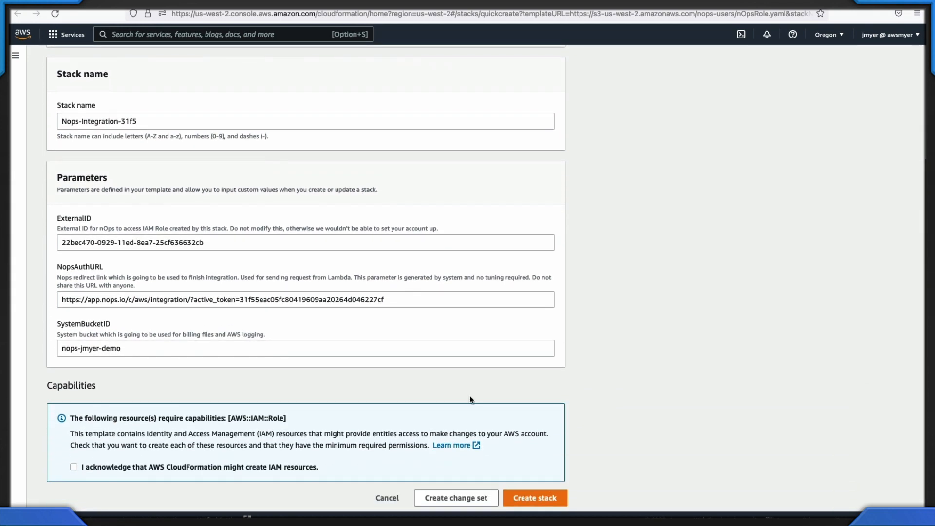
left_click(73, 467)
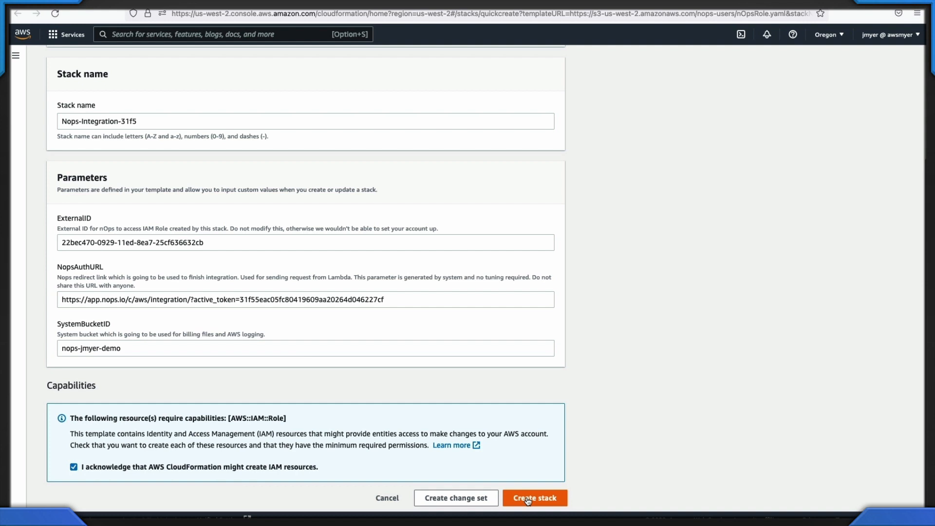
left_click(533, 498)
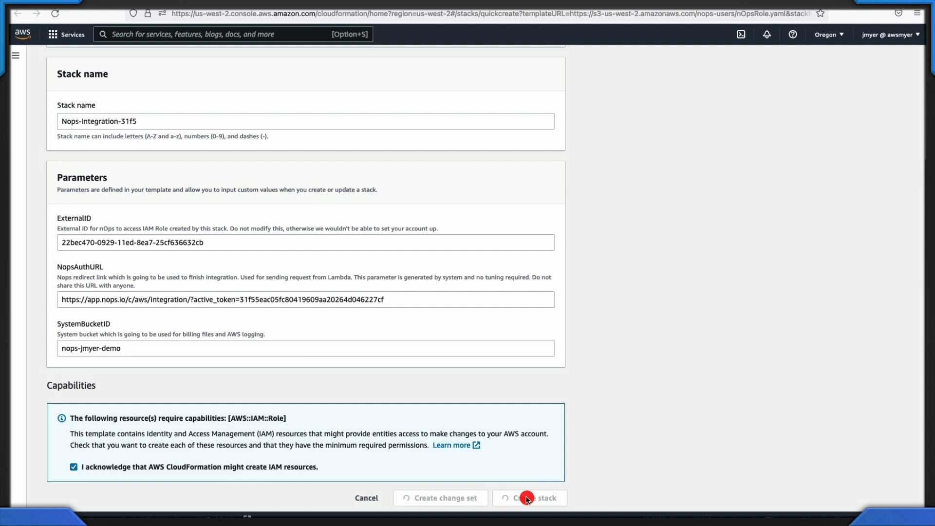
left_click(528, 498)
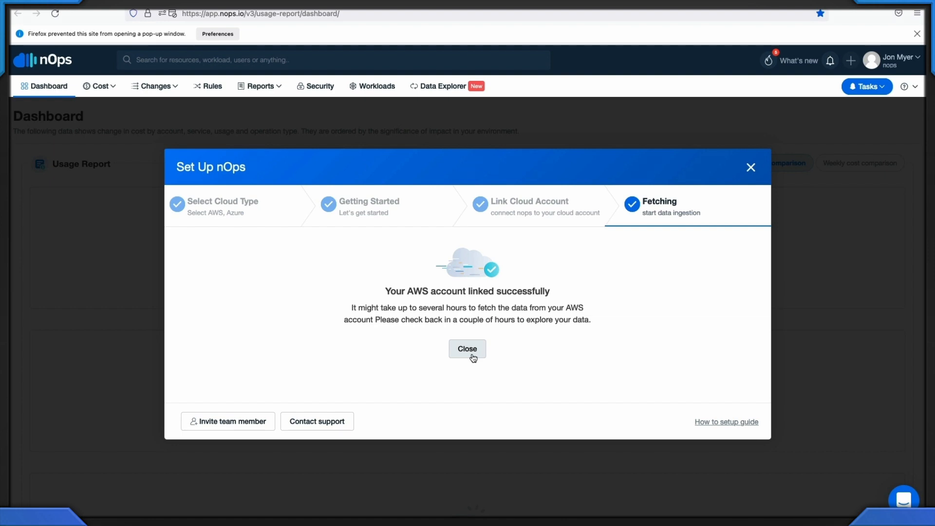
left_click(467, 349)
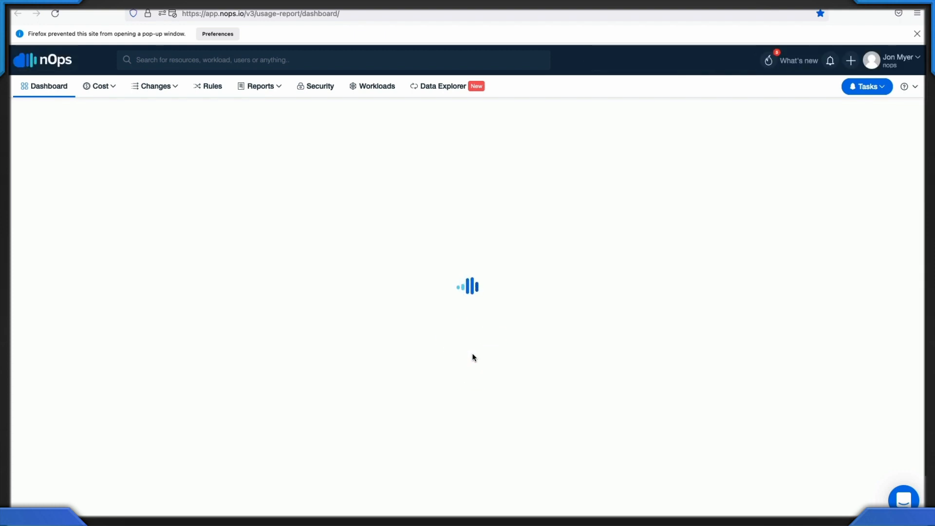